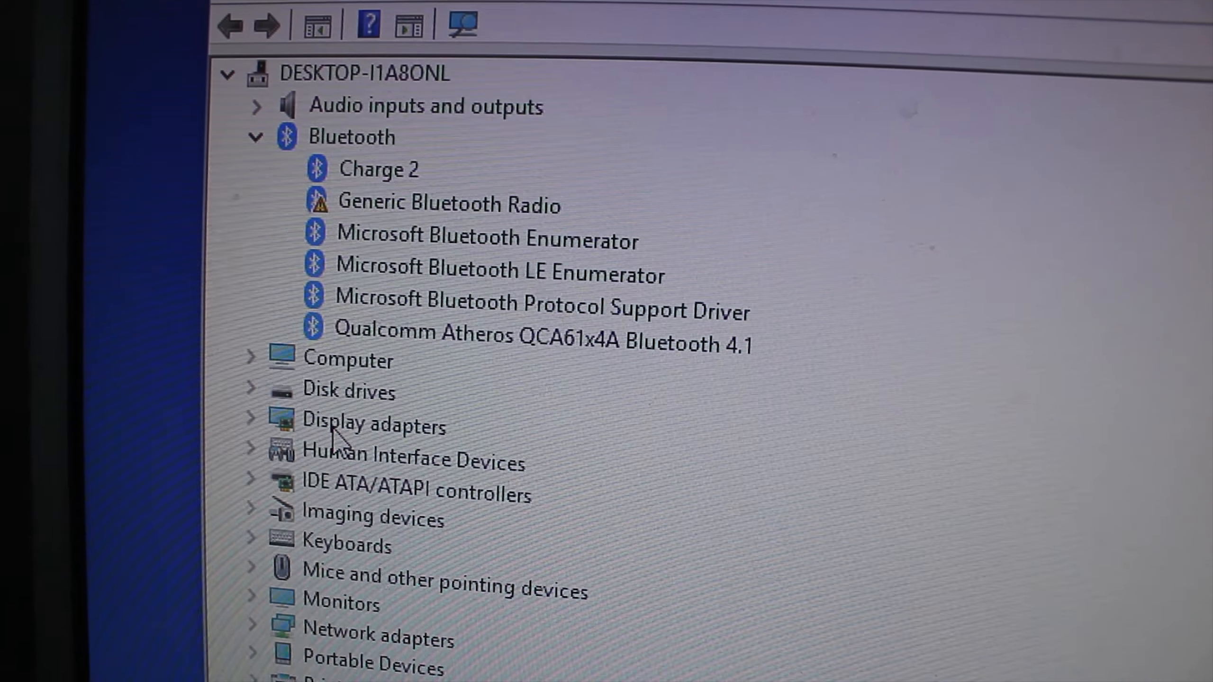
# Run Update driver on Generic Bluetooth Radio and close the 'best drivers already installed' report.
pyautogui.rightClick(448, 203)
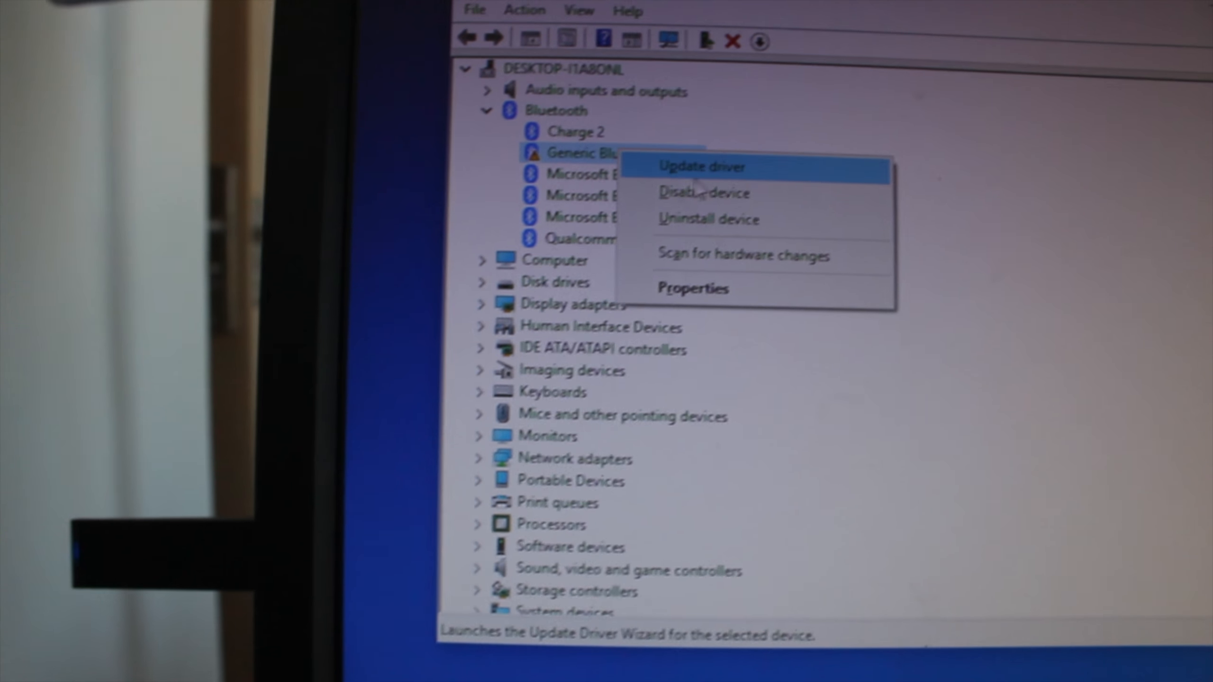
pyautogui.click(700, 167)
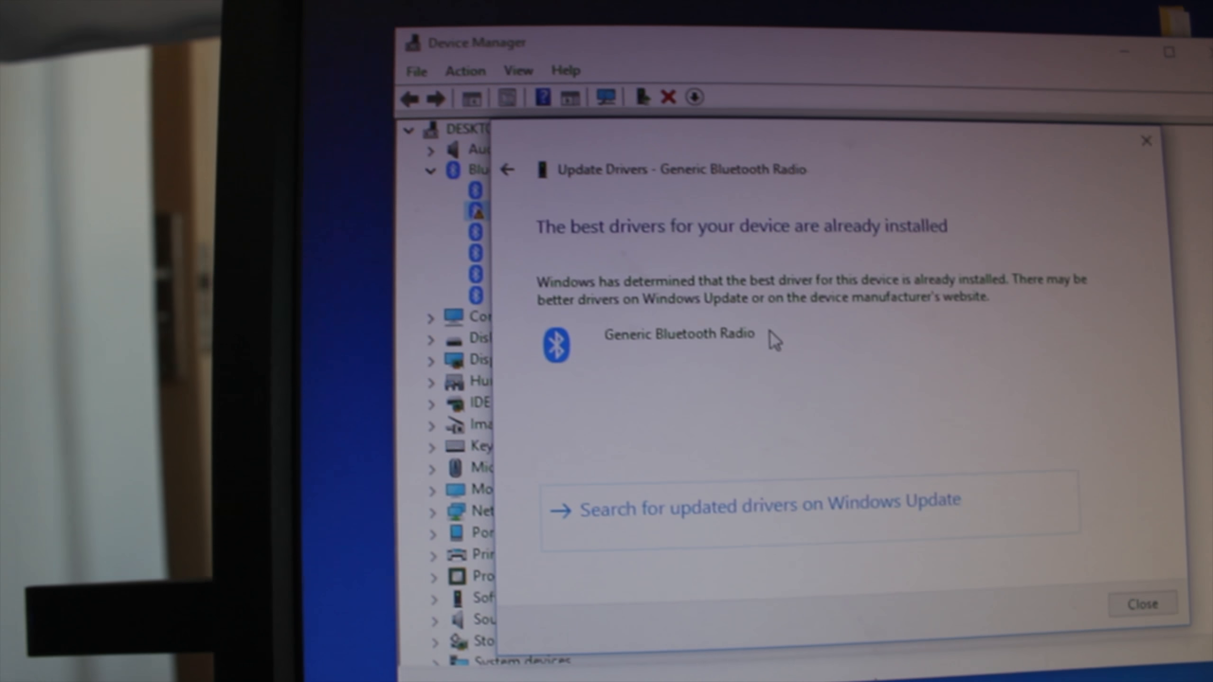
pyautogui.click(1141, 603)
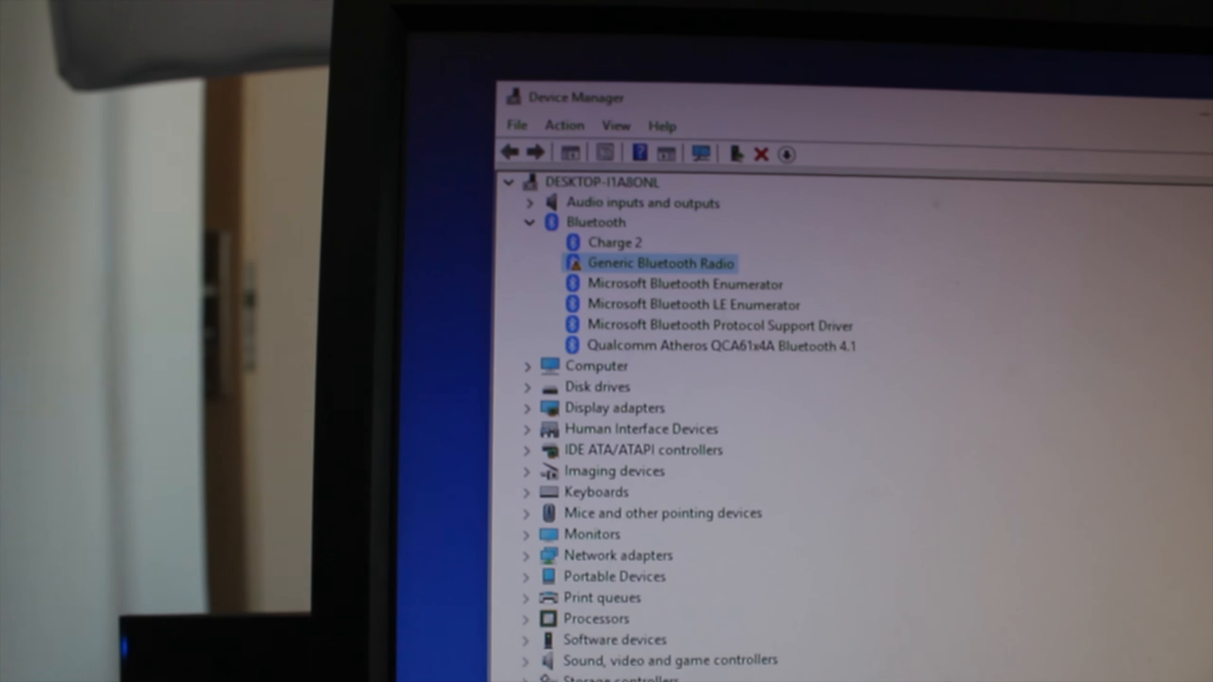